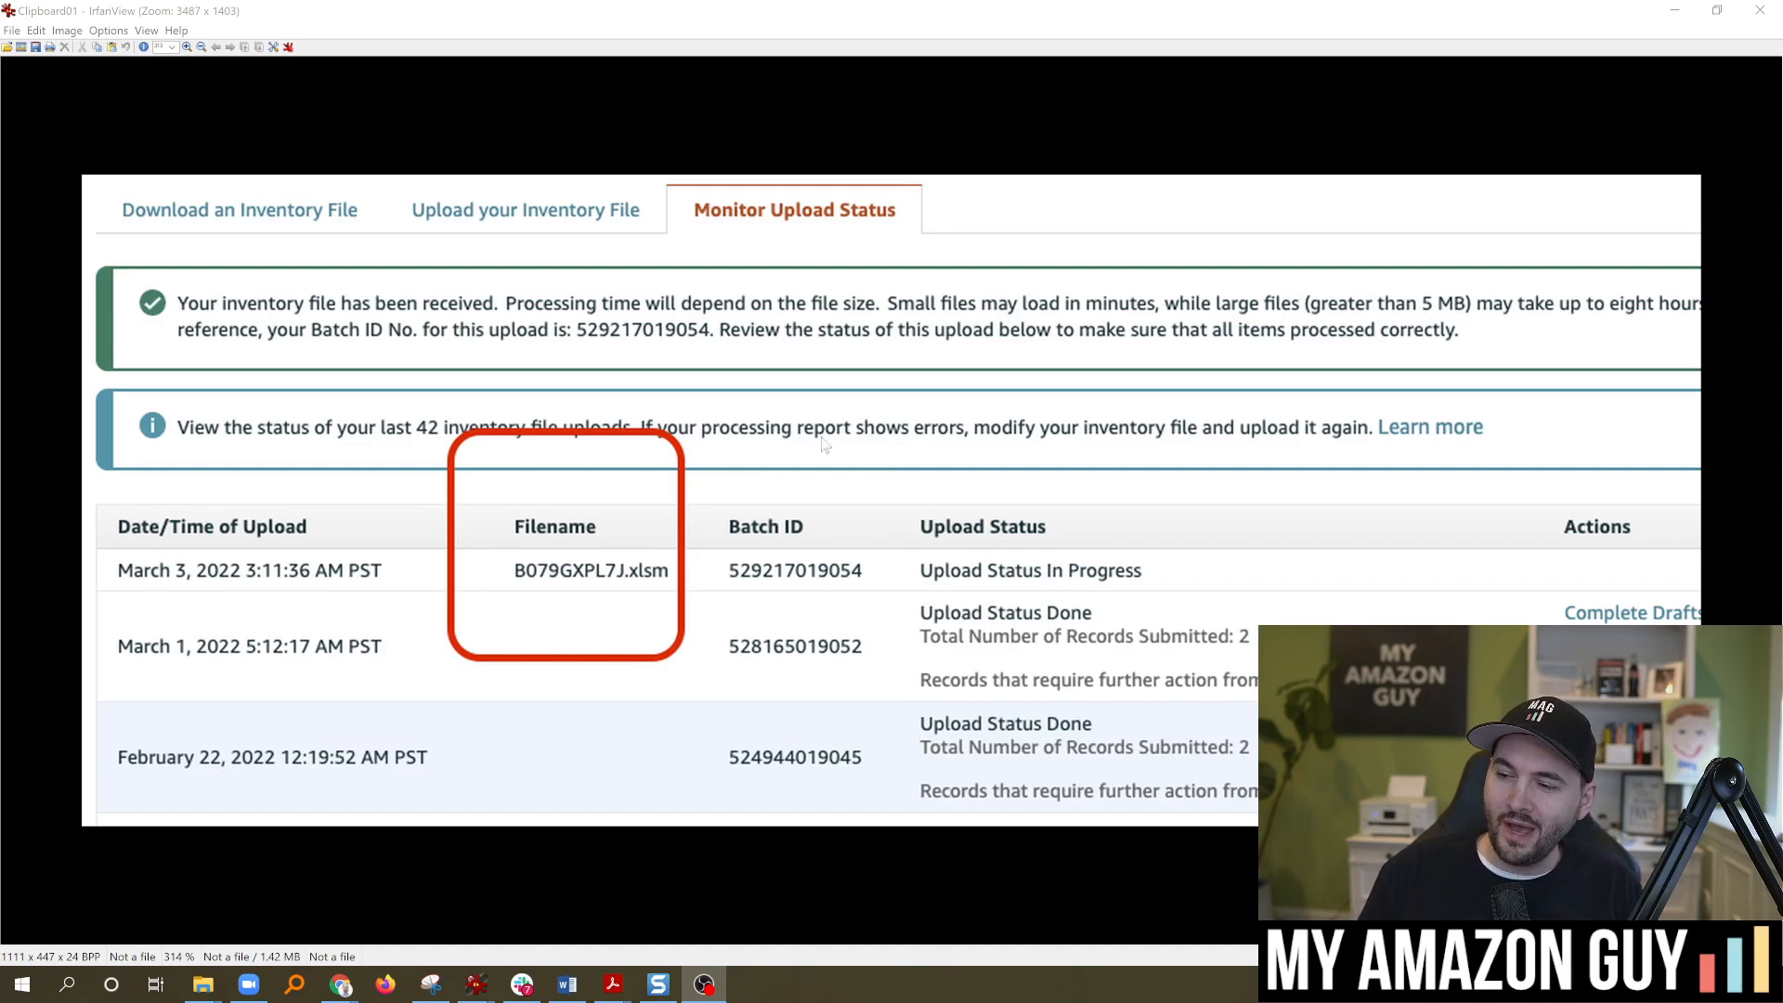
pyautogui.moveTo(831, 231)
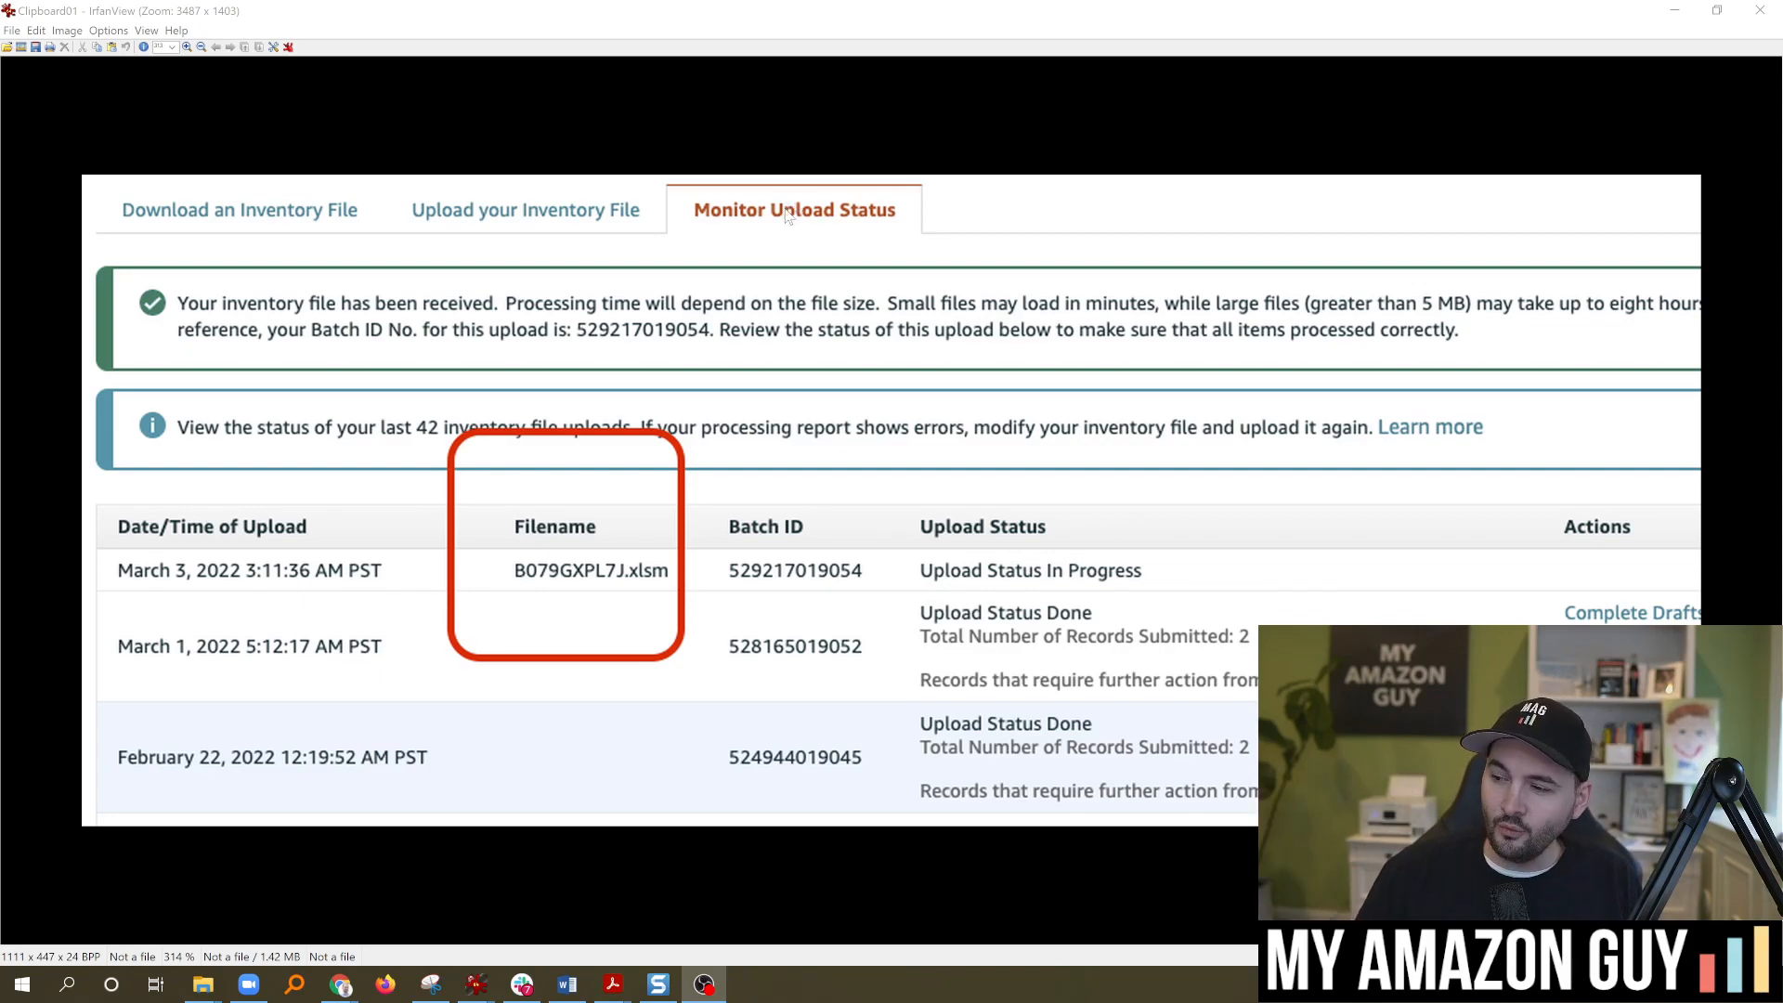
pyautogui.moveTo(700, 83)
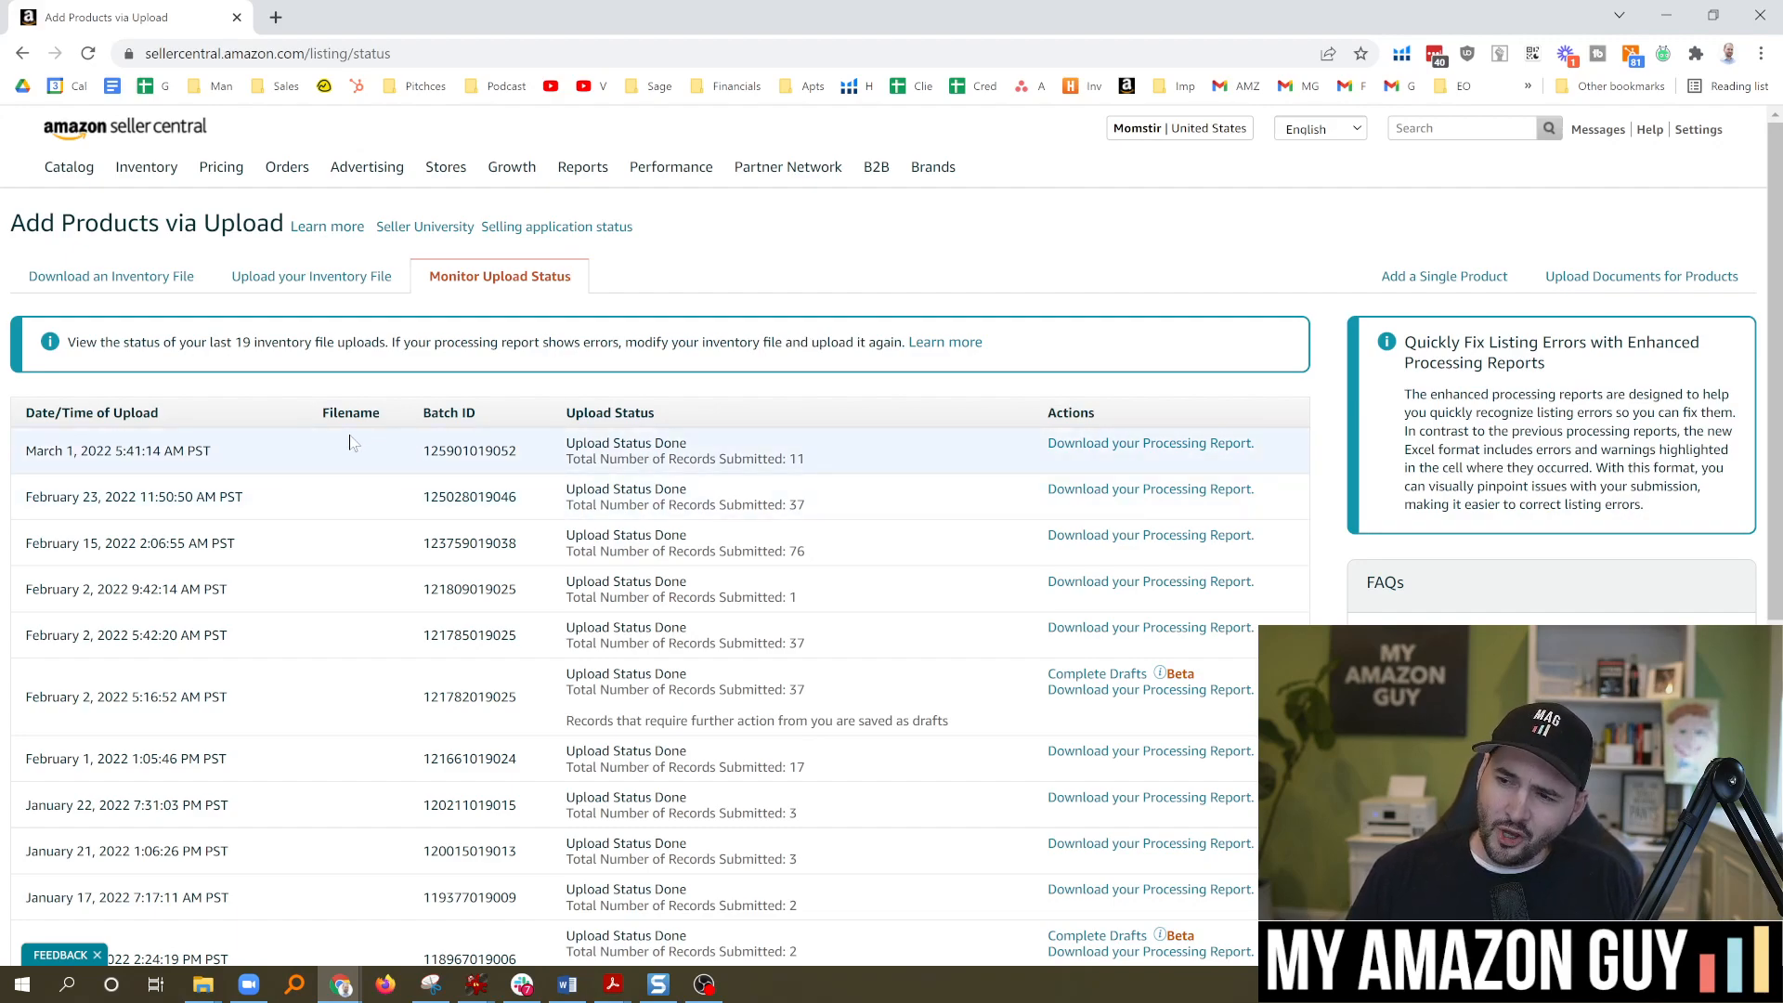
pyautogui.moveTo(361, 683)
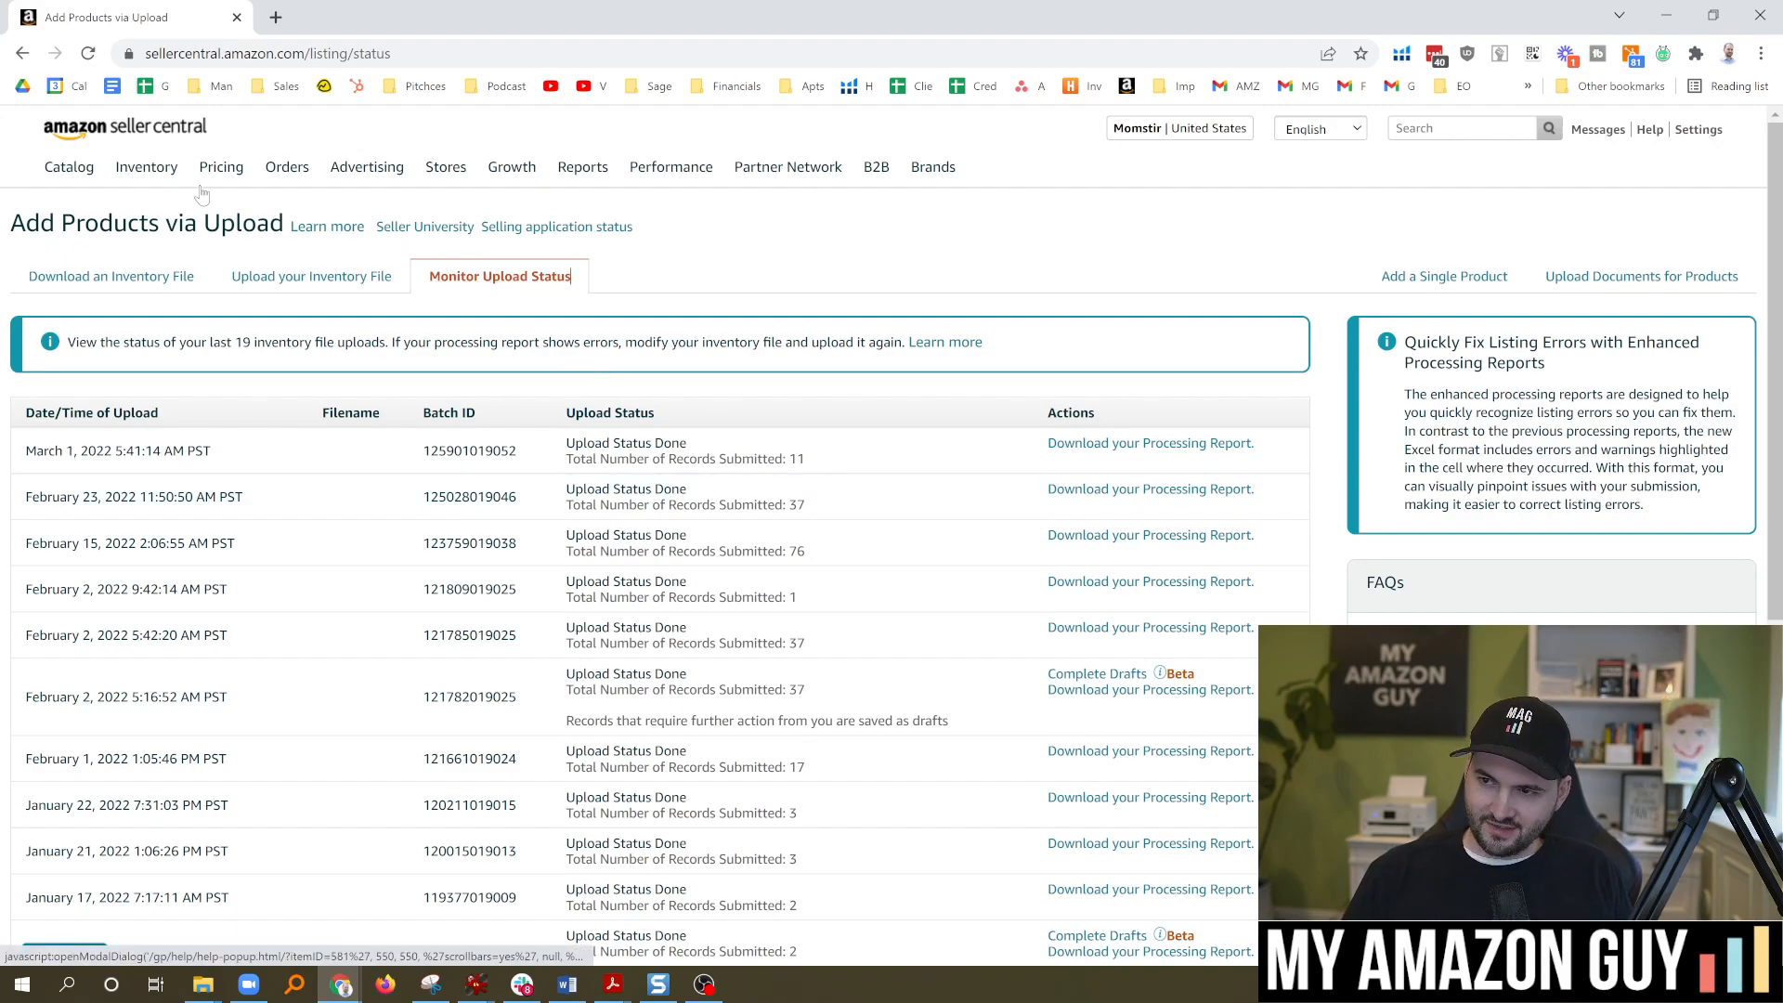
# - Open the Inventory menu's dropdown over the Monitor Upload Status history page
pyautogui.click(146, 166)
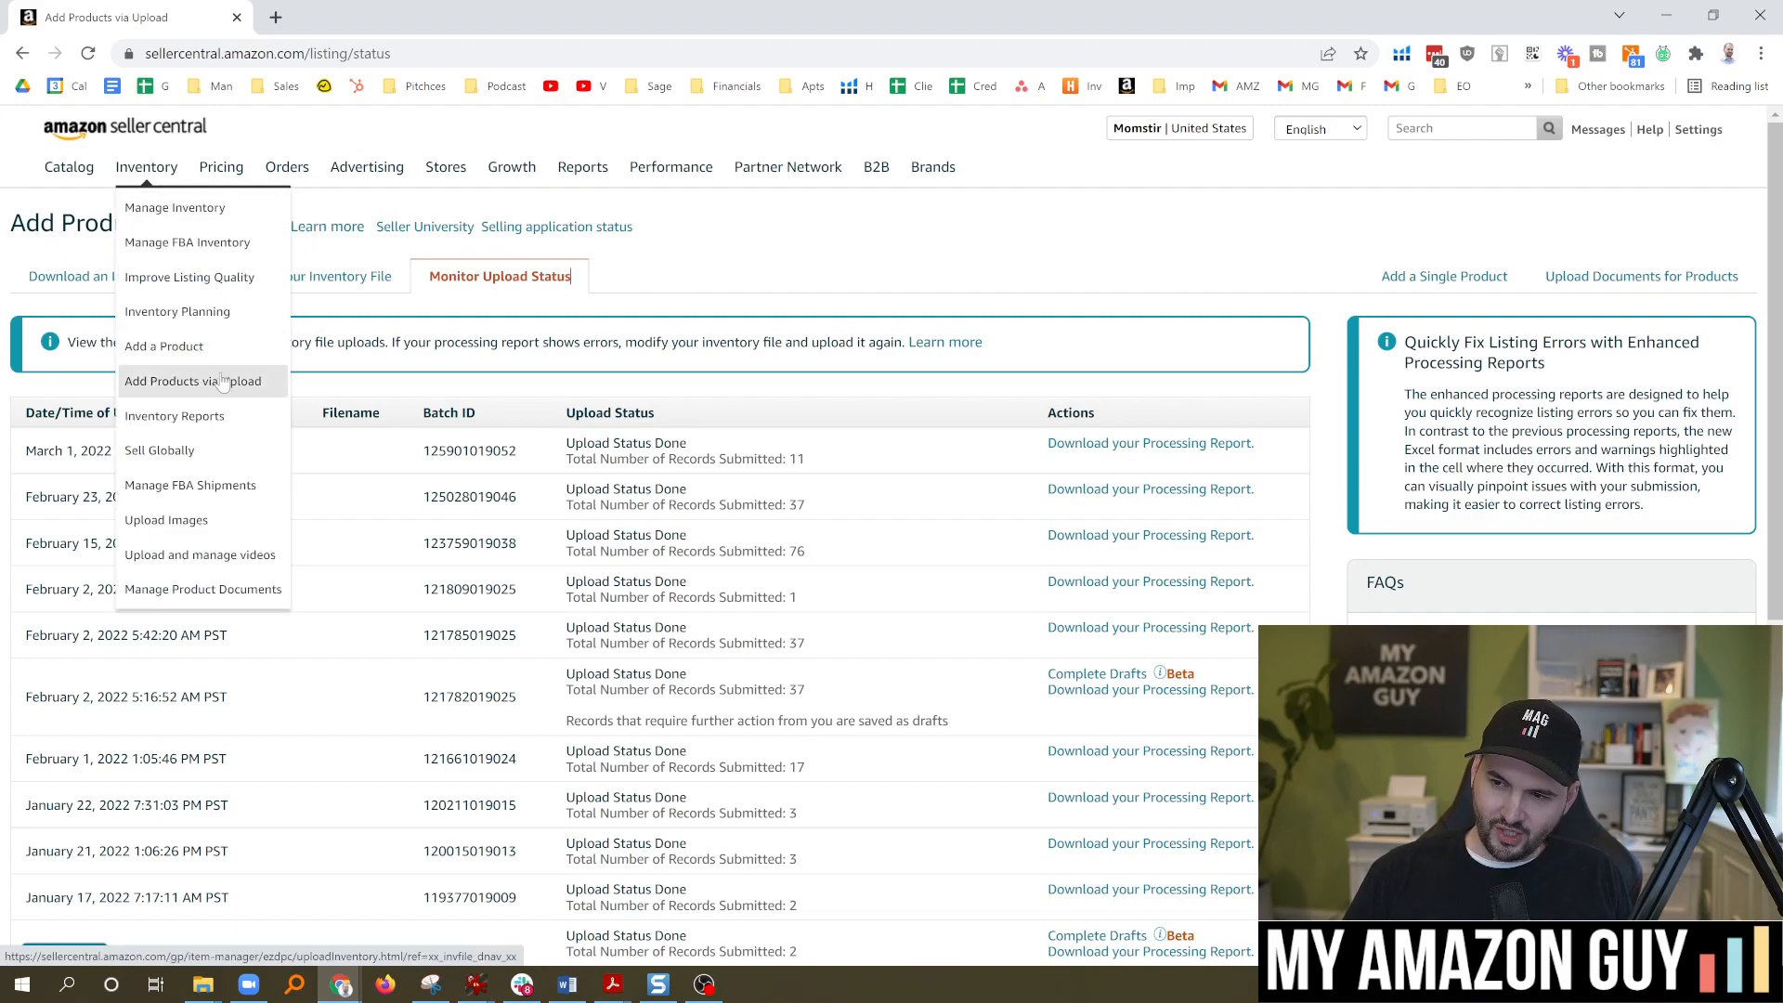